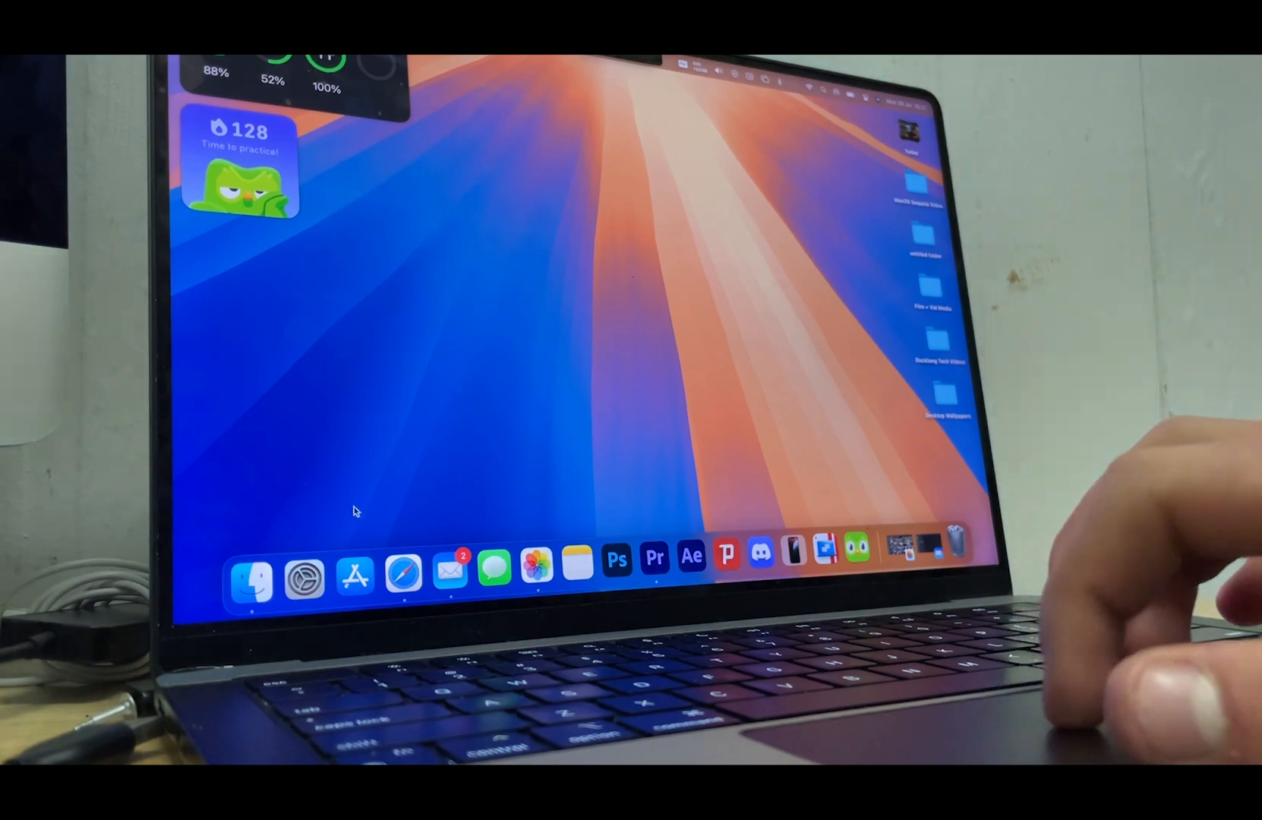
{"action": "mouse_move", "coordinate": [566, 429]}
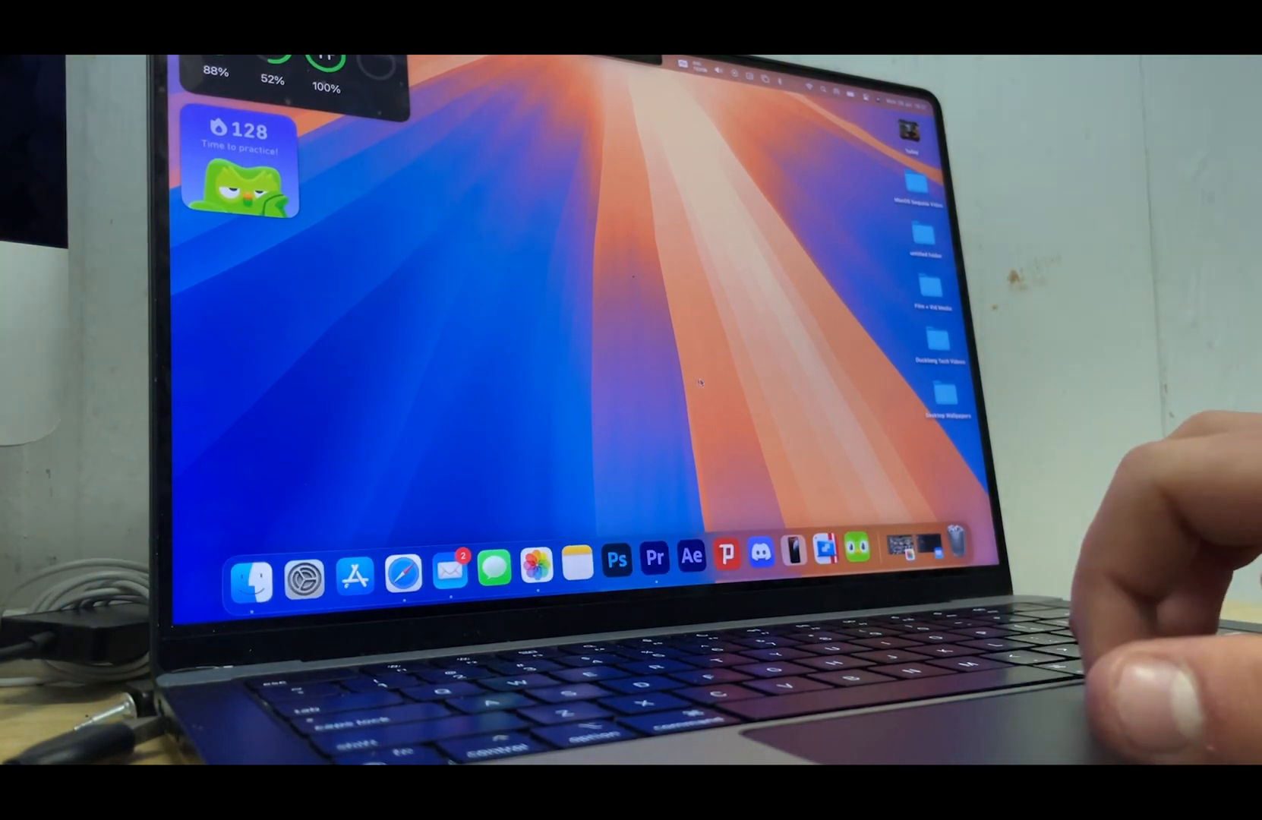
- Bring the full-screen Adobe Premiere Pro editing space back into view over the desktop
{"action": "left_click", "coordinate": [652, 557]}
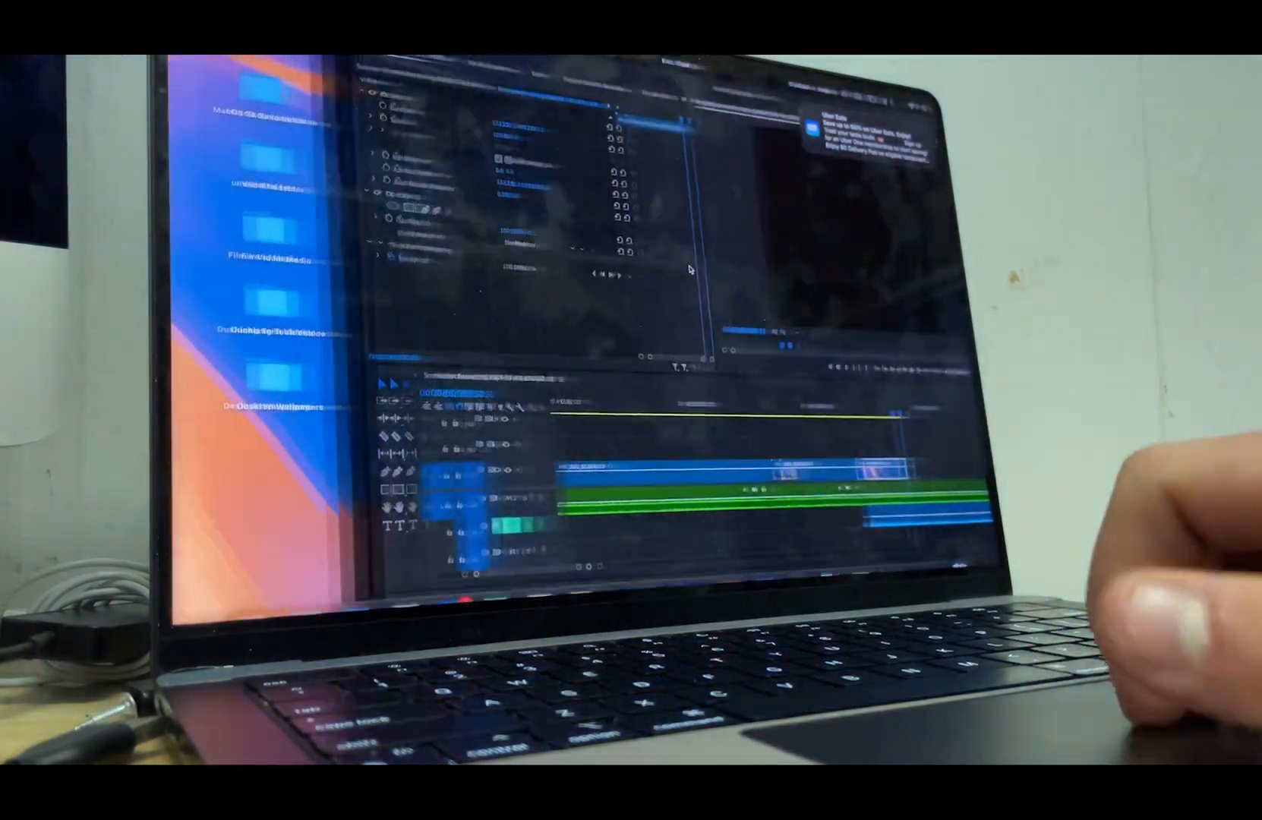